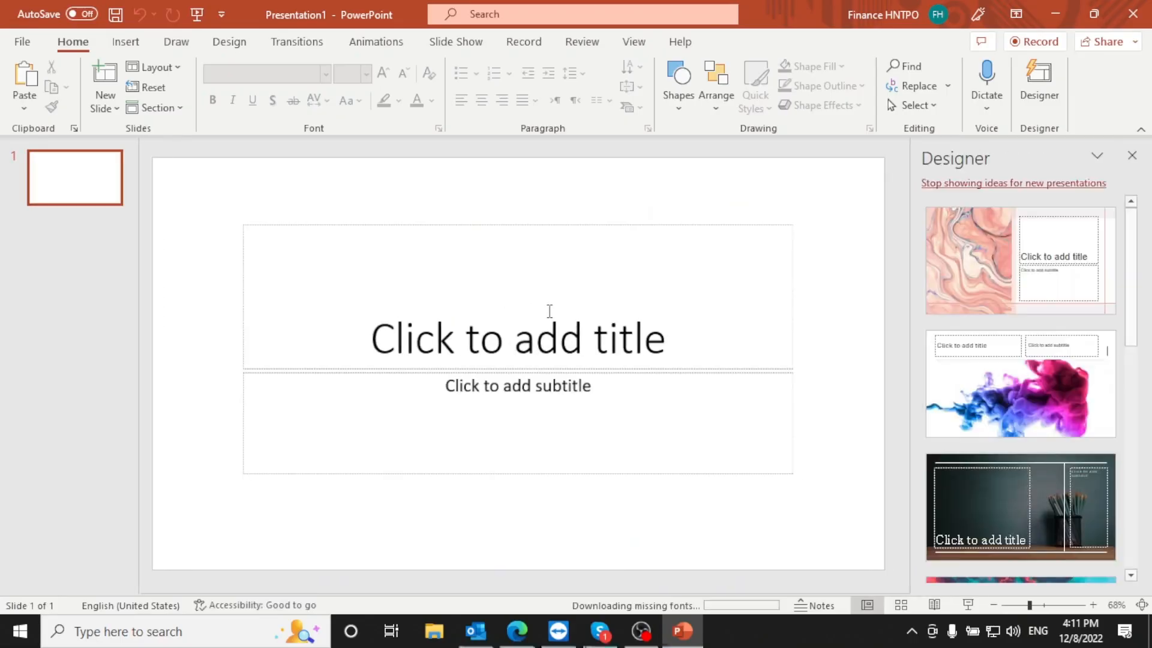
Step: Remove slide 1's title and subtitle placeholders and close the Design Ideas pane
{"action": "left_click", "coordinate": [1037, 83]}
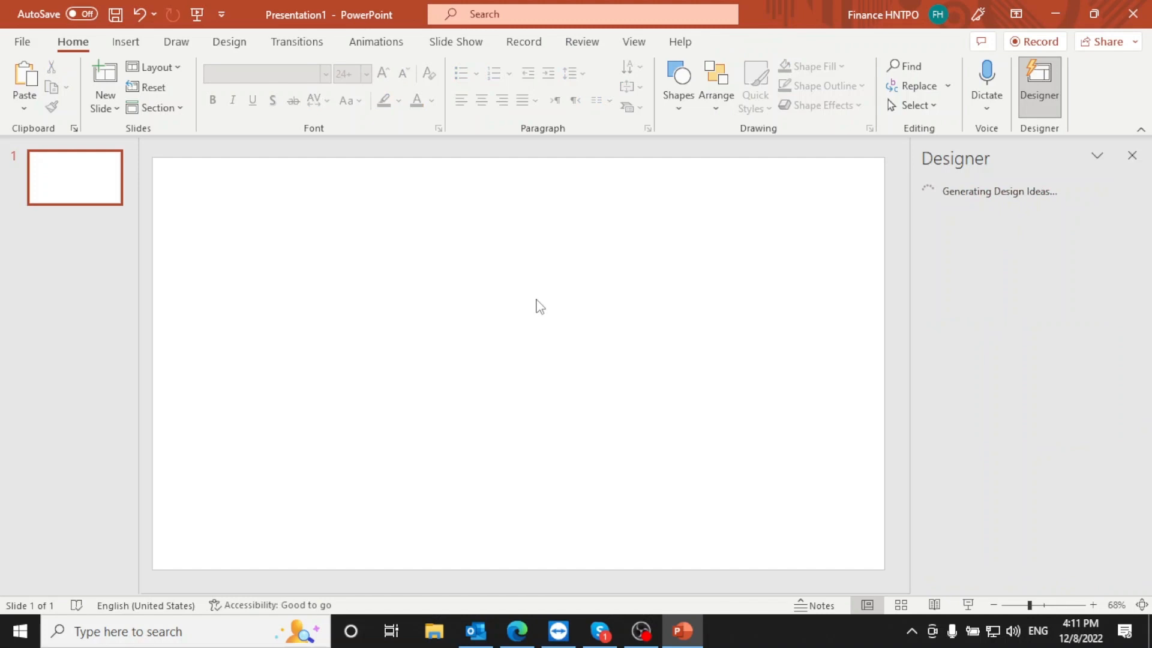
{"action": "left_click", "coordinate": [1133, 155]}
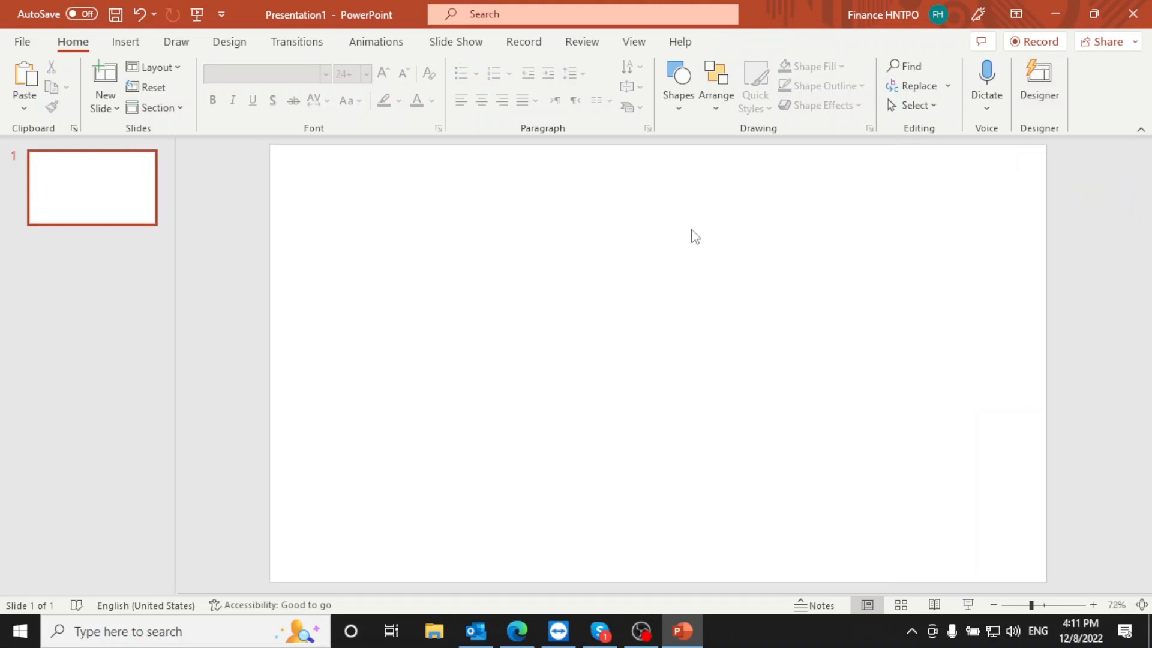
{"action": "left_click", "coordinate": [125, 42]}
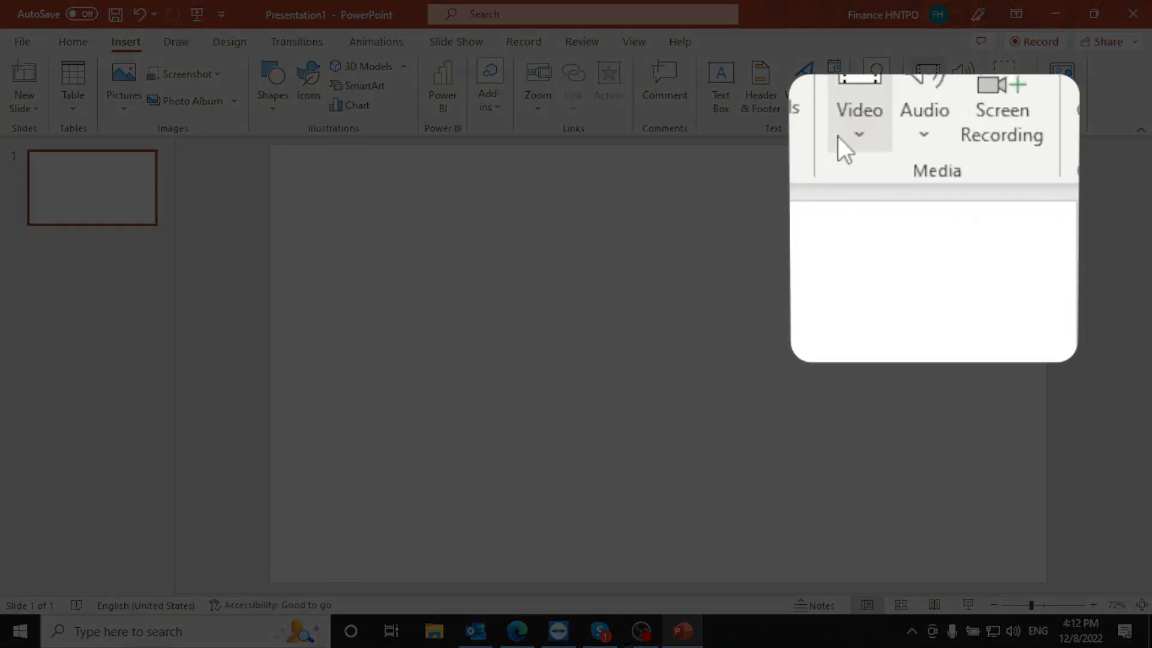
{"action": "left_click", "coordinate": [859, 135]}
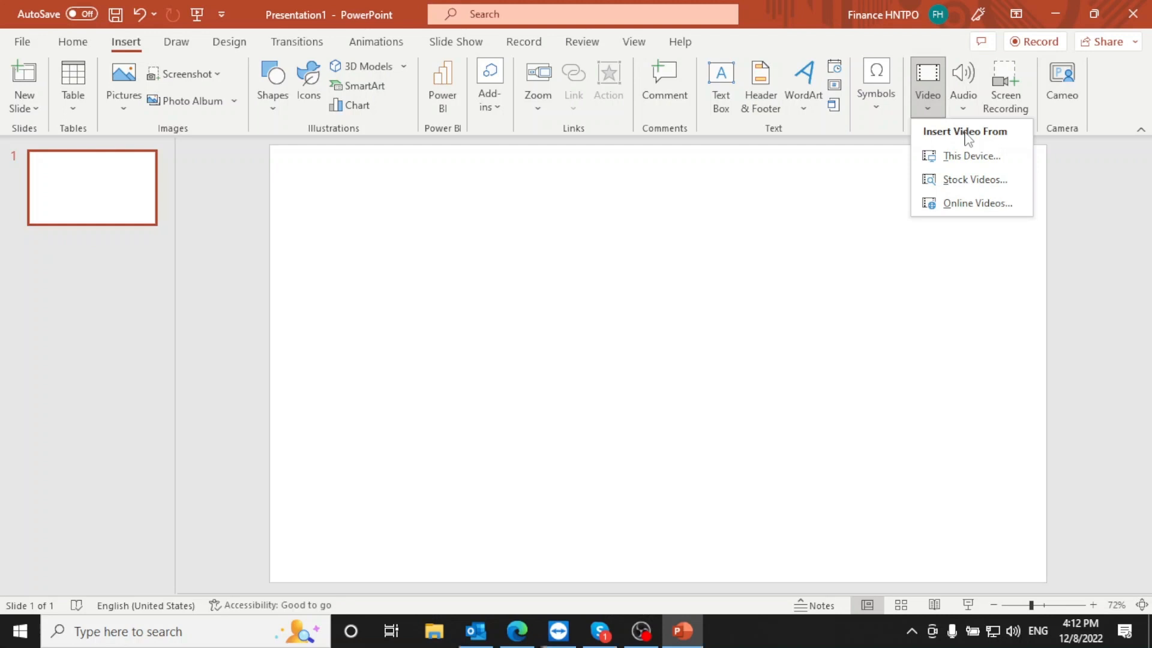
{"action": "mouse_move", "coordinate": [971, 156]}
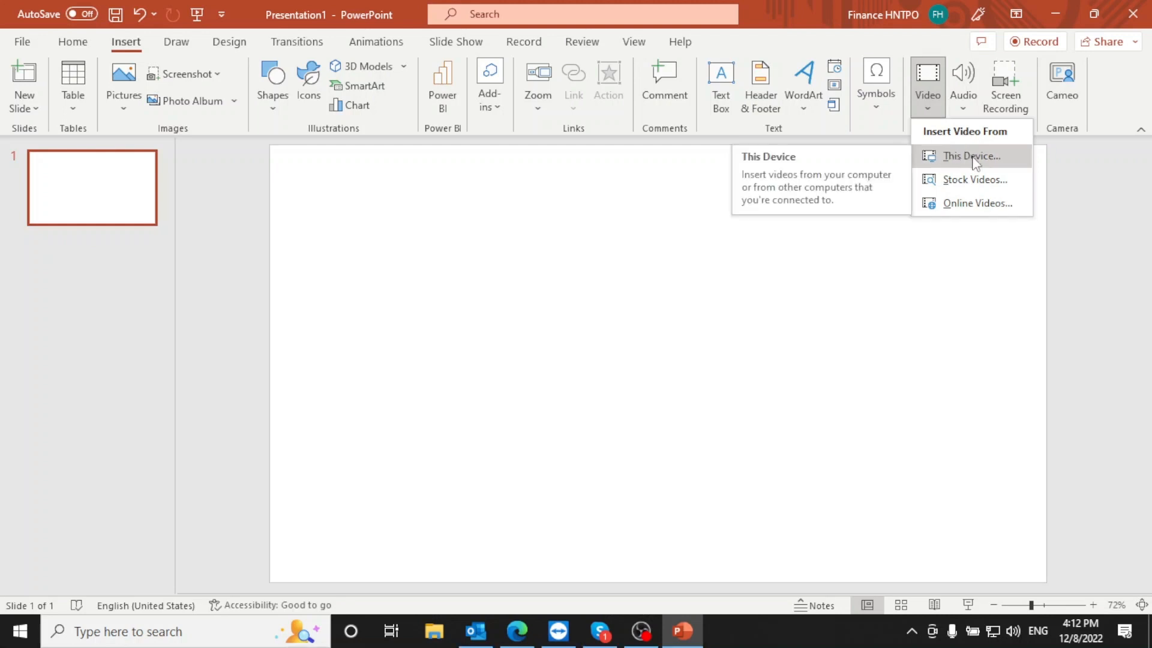
{"action": "left_click", "coordinate": [972, 156]}
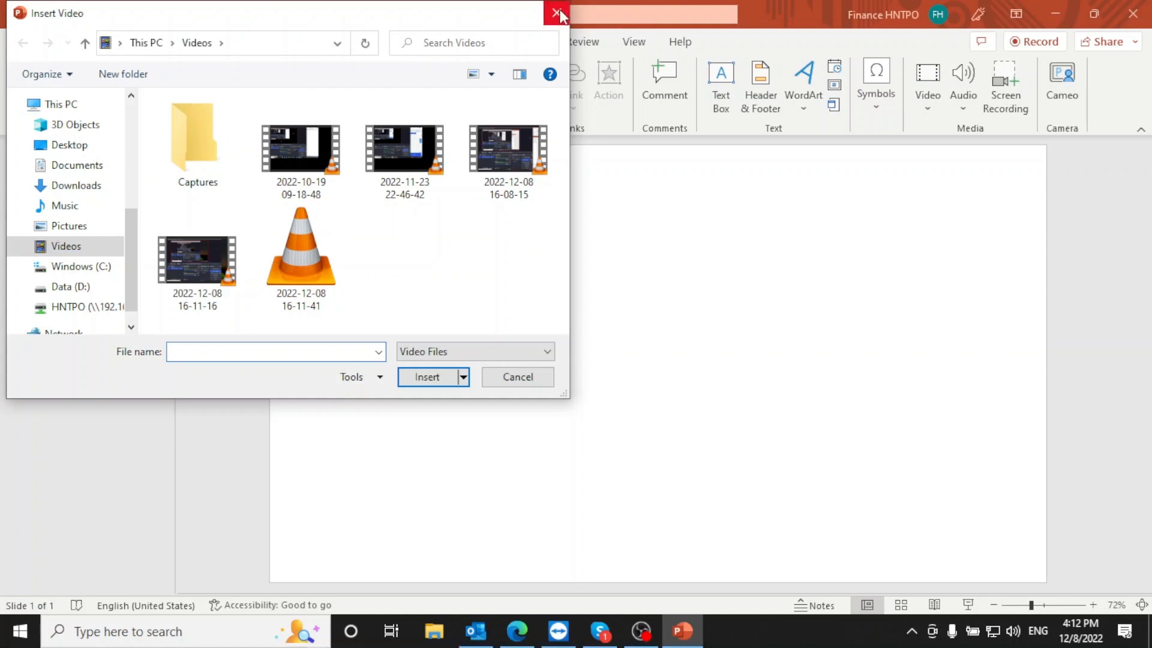
{"action": "left_click", "coordinate": [197, 259]}
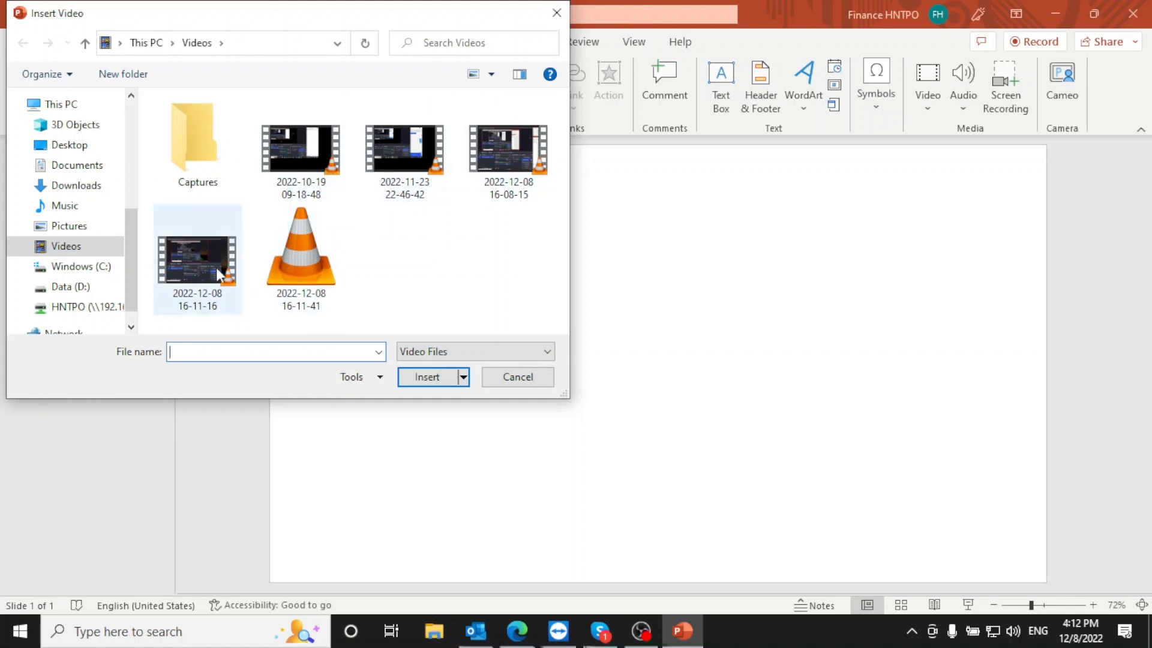
{"action": "left_click", "coordinate": [517, 377]}
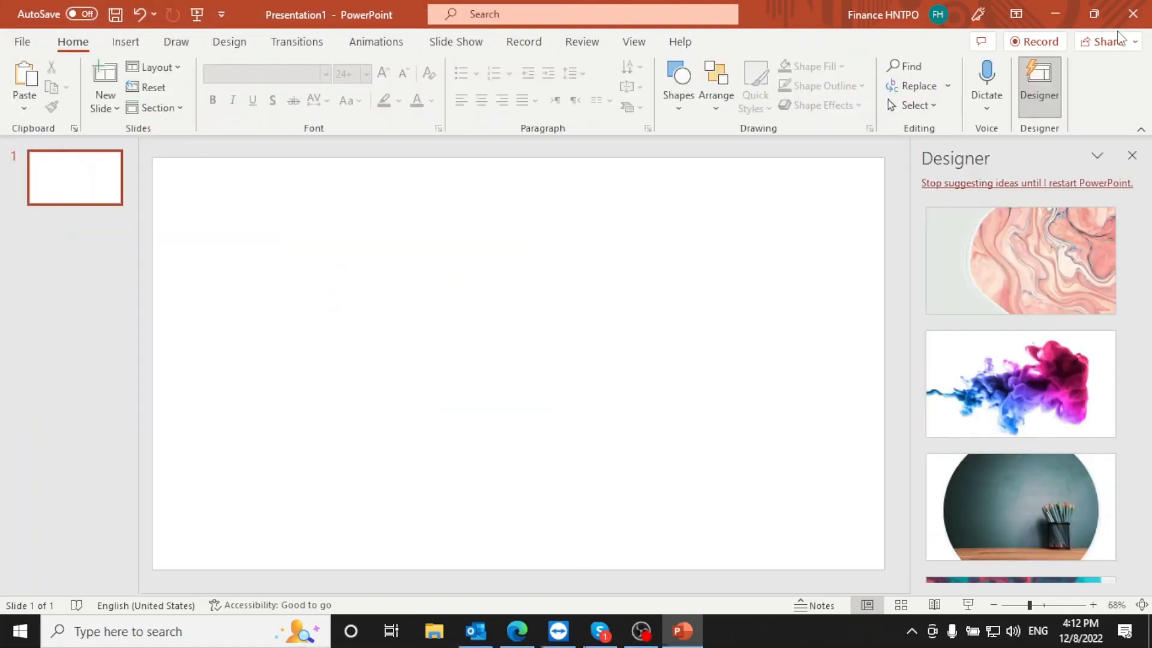
{"action": "left_click", "coordinate": [1132, 155]}
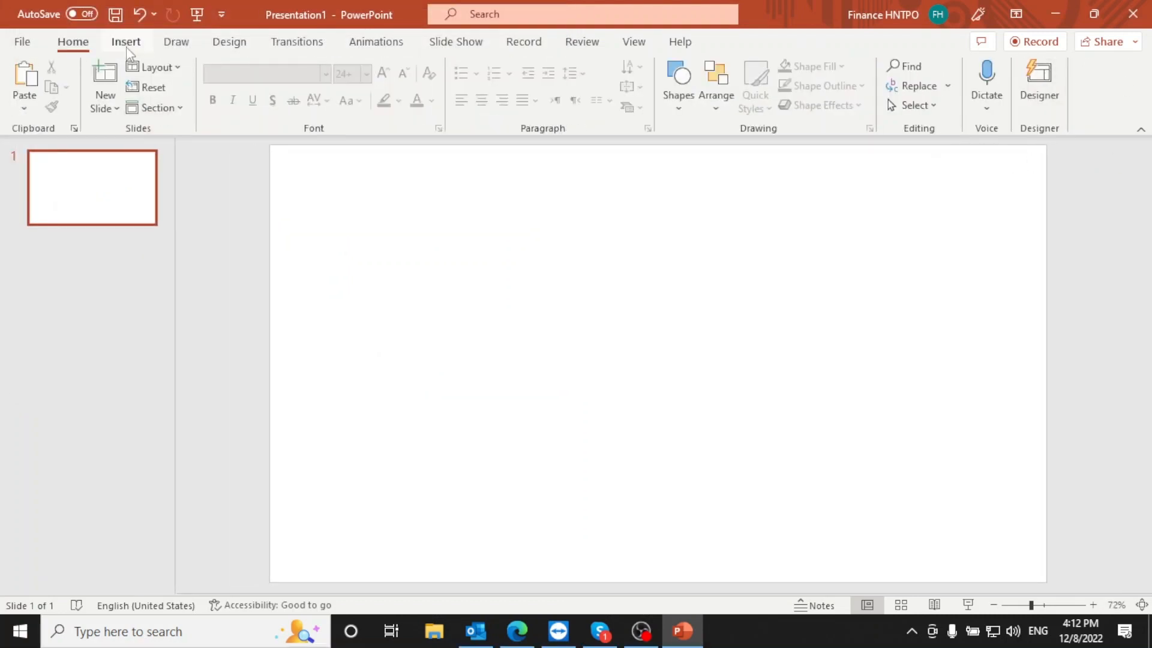
Step: Insert the stock video of a man in a blue suit cycling past motorcycles
{"action": "left_click", "coordinate": [125, 42]}
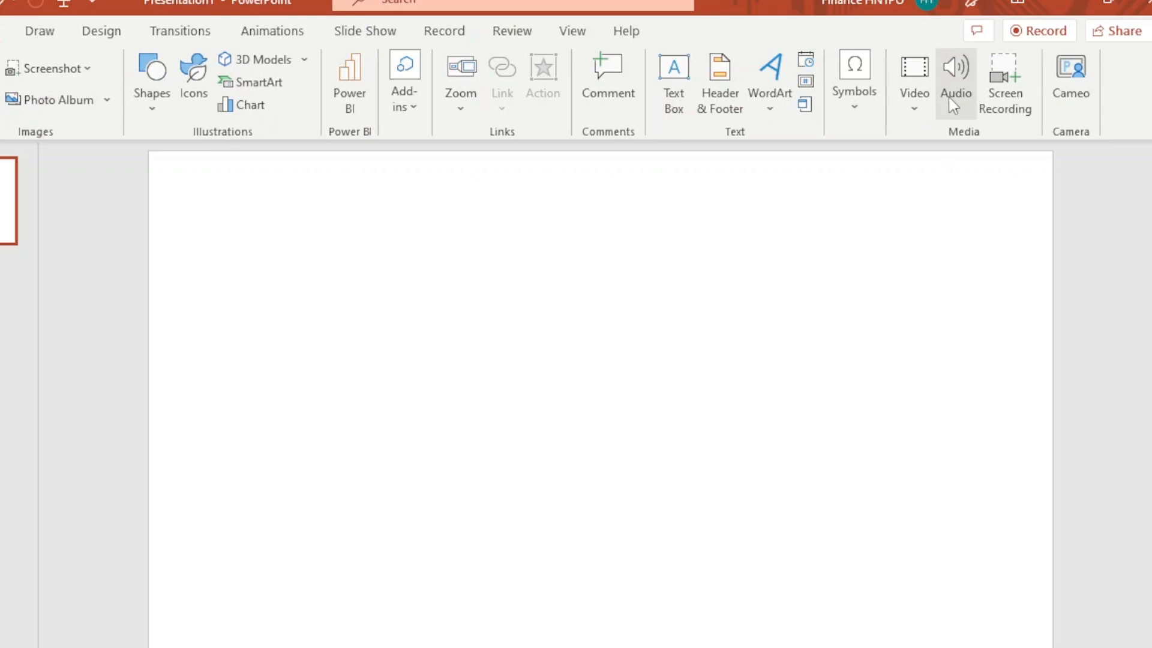
{"action": "left_click", "coordinate": [913, 77]}
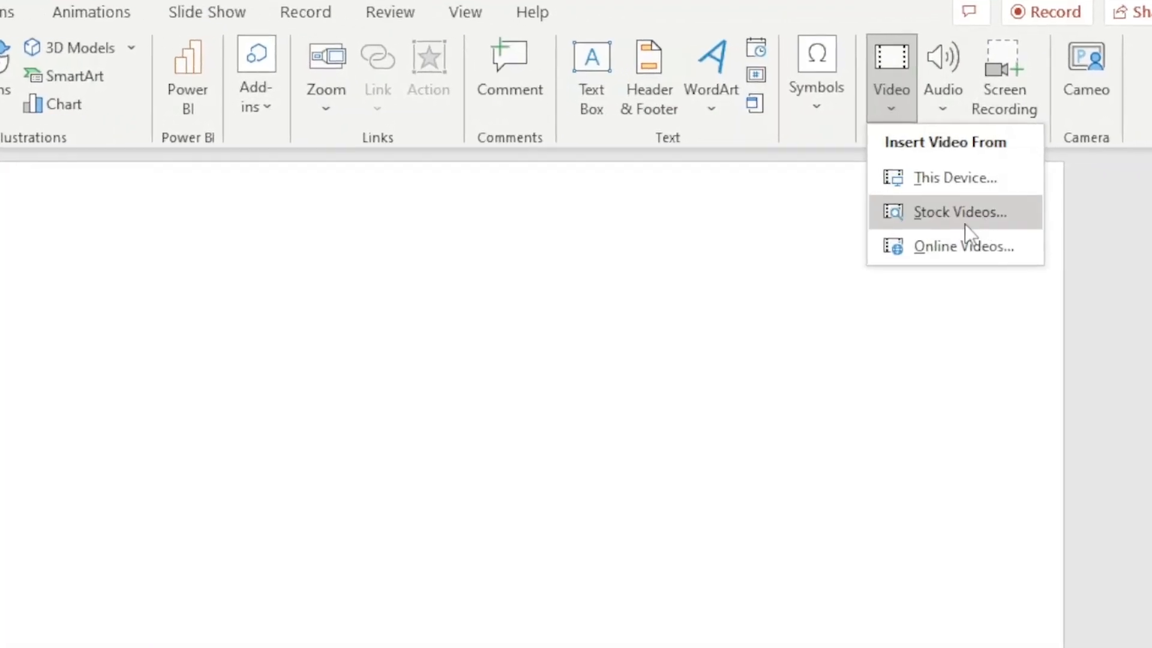
{"action": "left_click", "coordinate": [955, 212]}
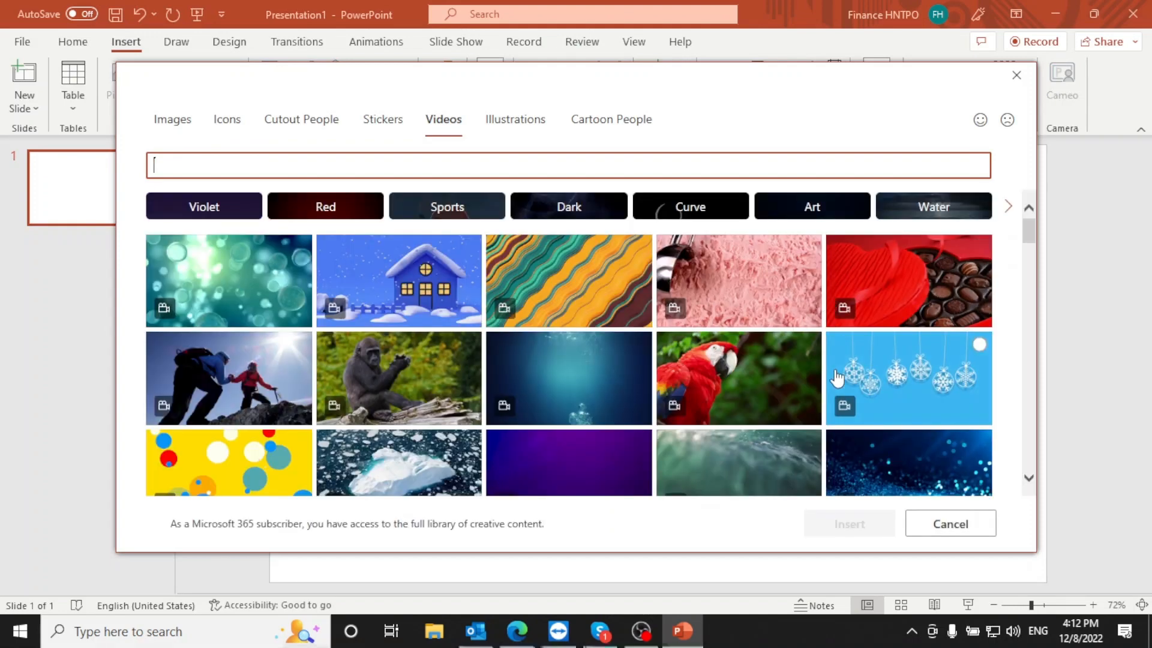
{"action": "scroll", "scroll_direction": "down", "scroll_amount": 3}
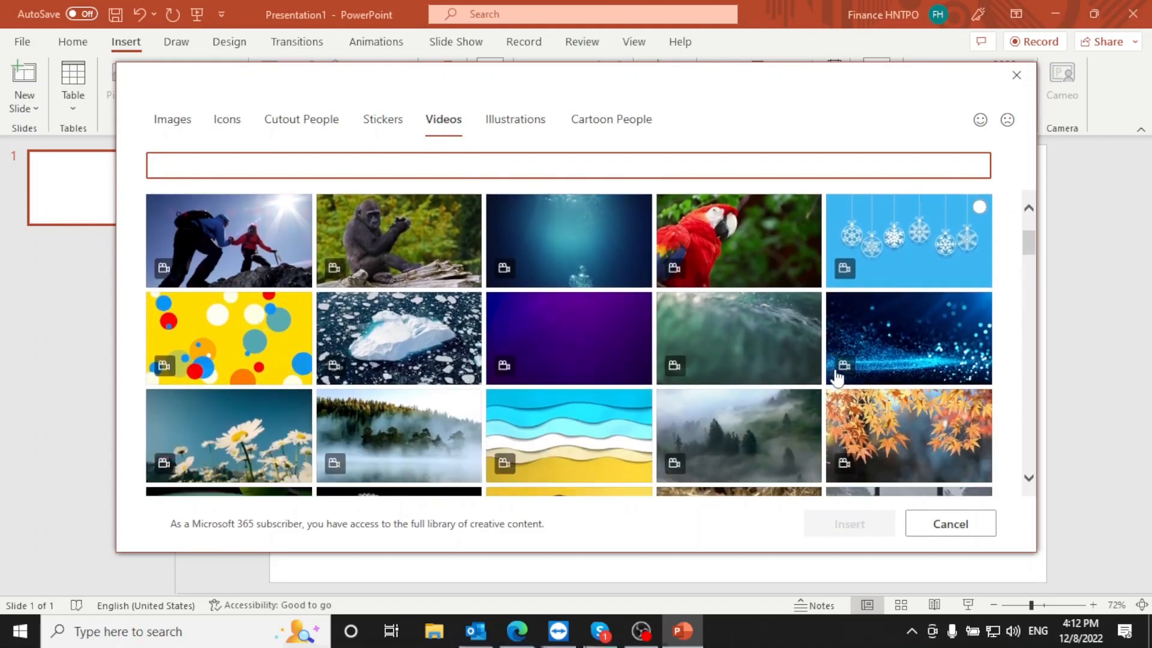
{"action": "scroll", "scroll_direction": "down", "scroll_amount": 3}
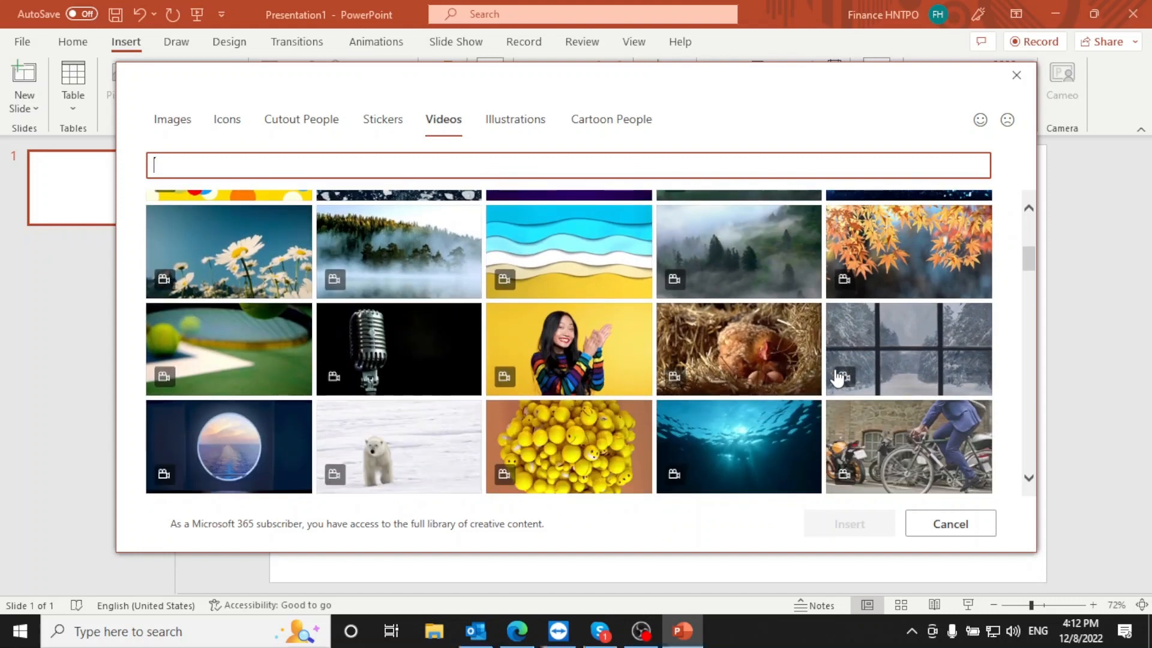
{"action": "scroll", "scroll_direction": "down", "scroll_amount": 3}
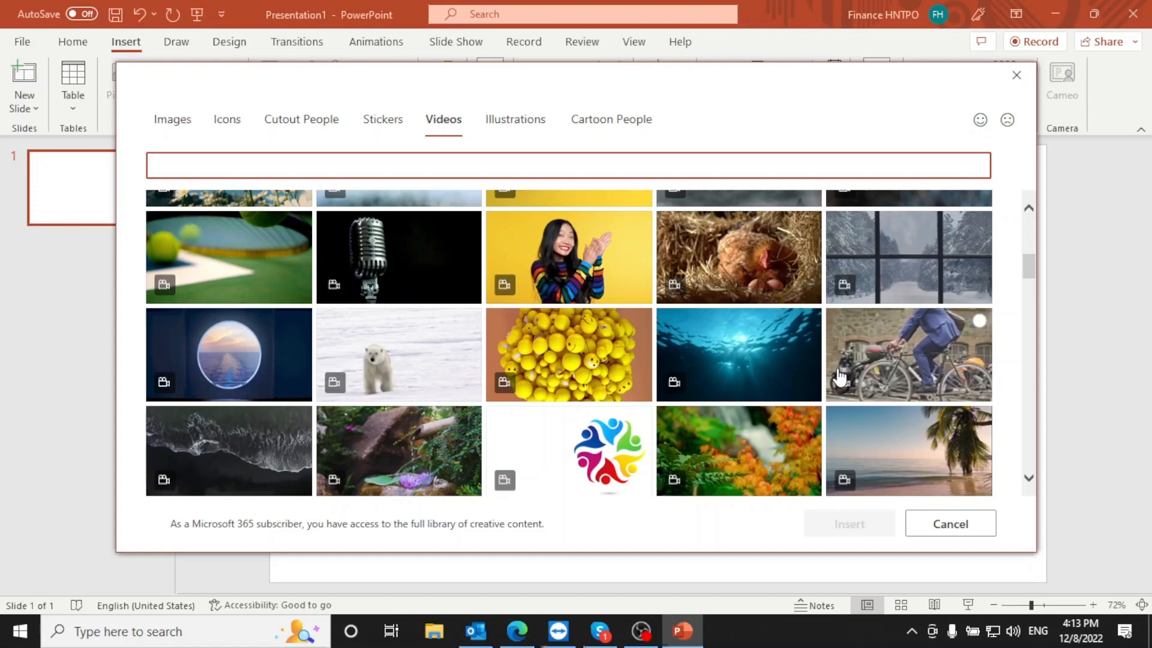
{"action": "left_click", "coordinate": [908, 354]}
{"action": "type", "text": "How to add"}
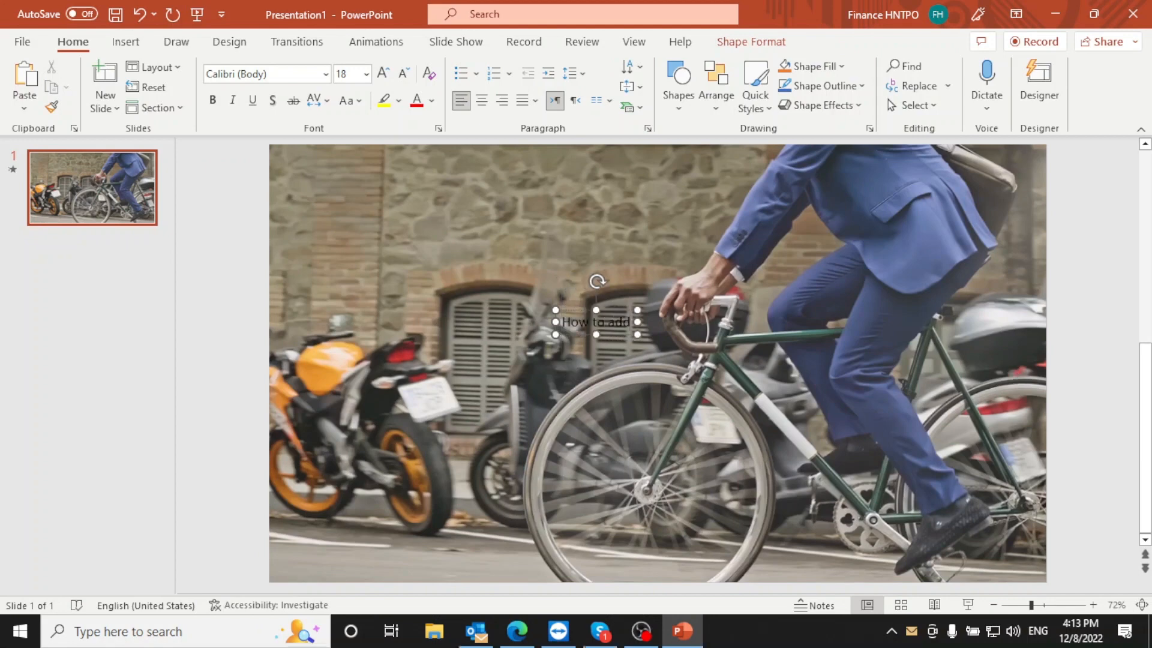
Step: Complete the title 'How to add video in PowerPoint' in larger Aharoni font, then preview the video
{"action": "type", "text": "video in PowerPoint"}
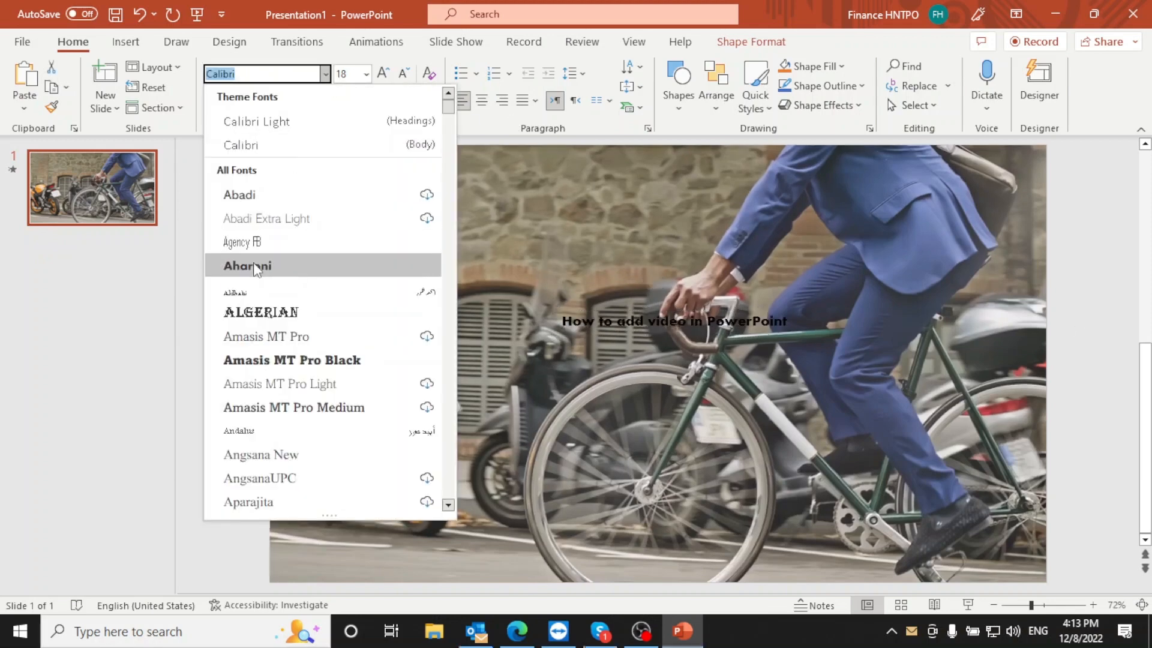
{"action": "left_click", "coordinate": [247, 266]}
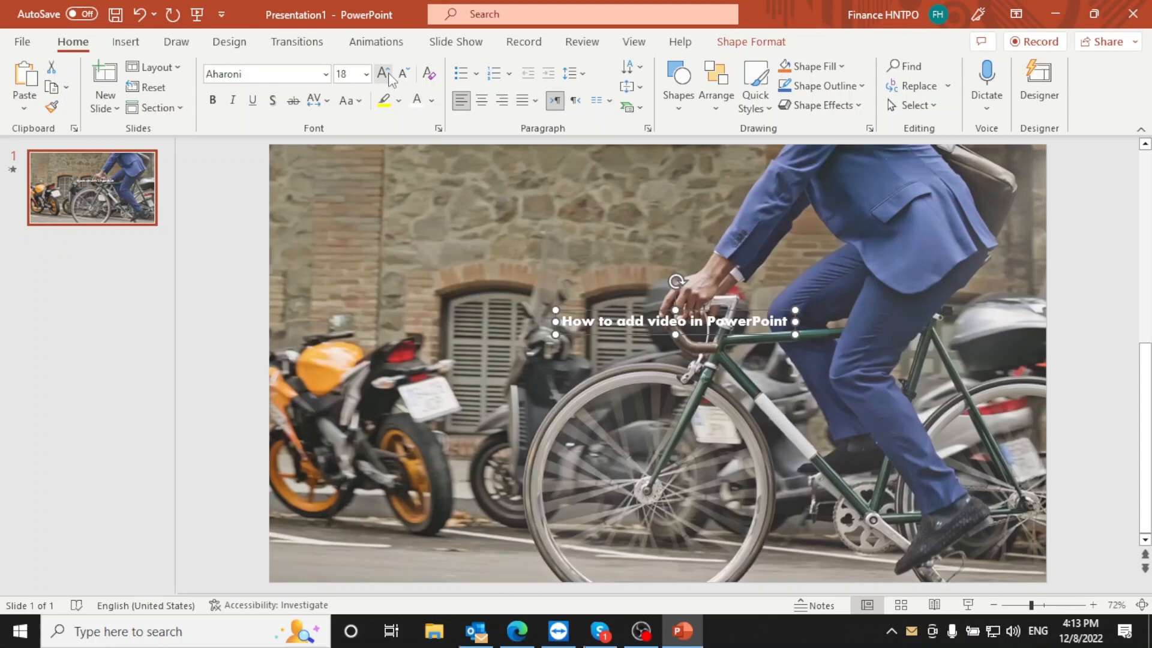
{"action": "left_click", "coordinate": [383, 74]}
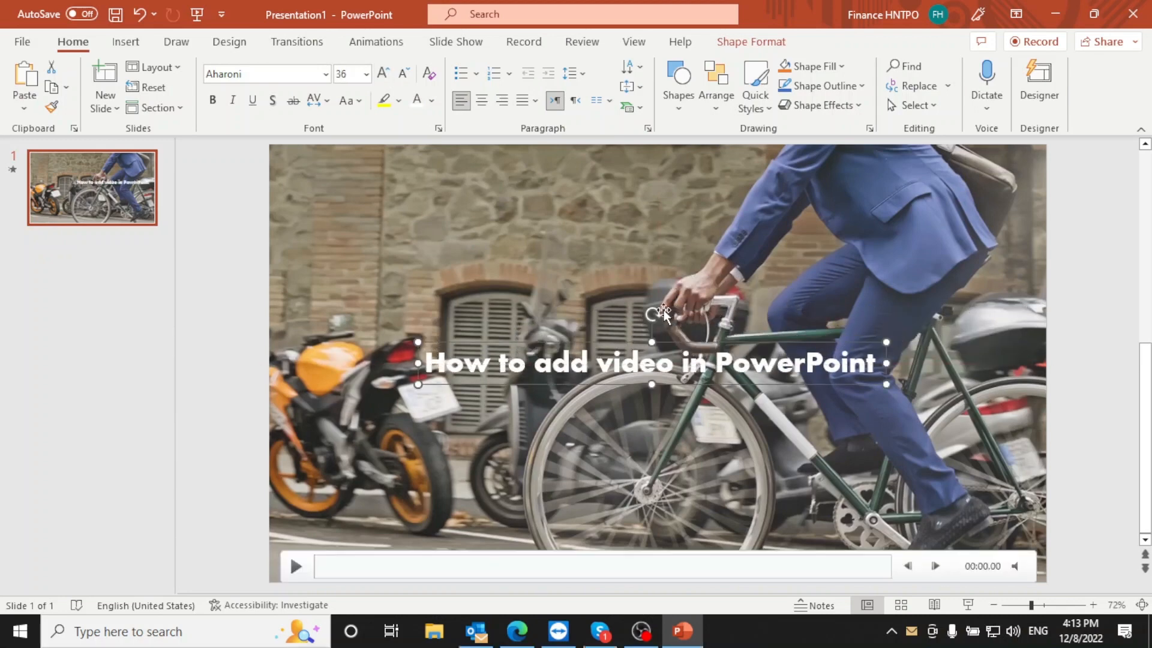
{"action": "left_click", "coordinate": [296, 566]}
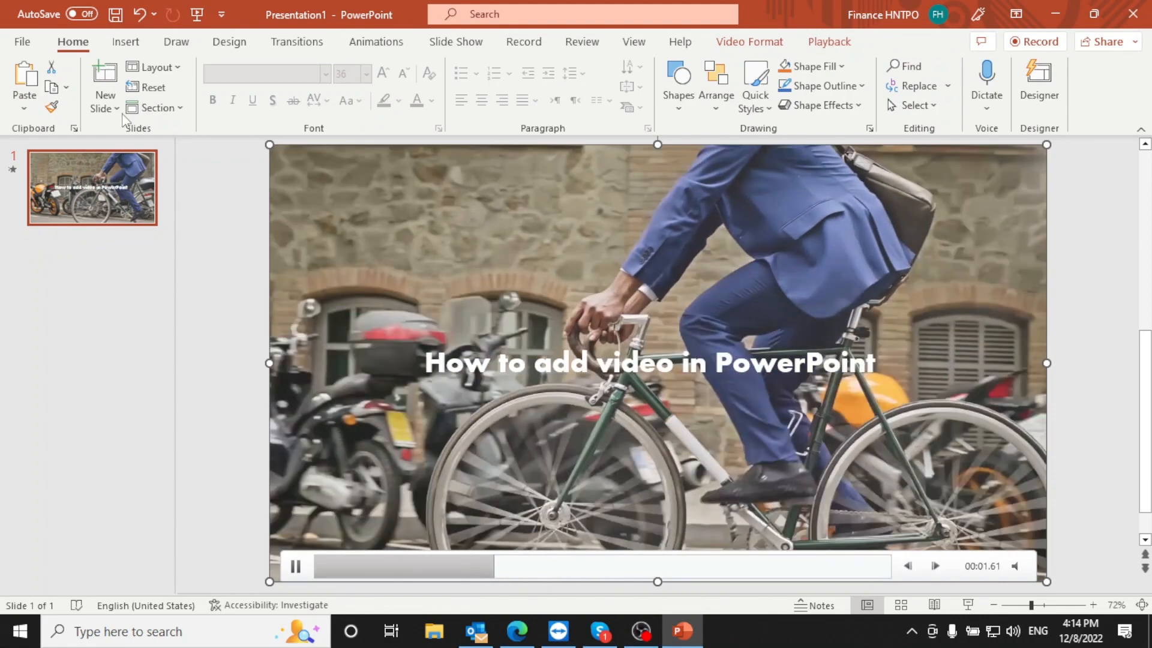
Step: Add a blank second slide and start inserting an online video
{"action": "left_click", "coordinate": [104, 83]}
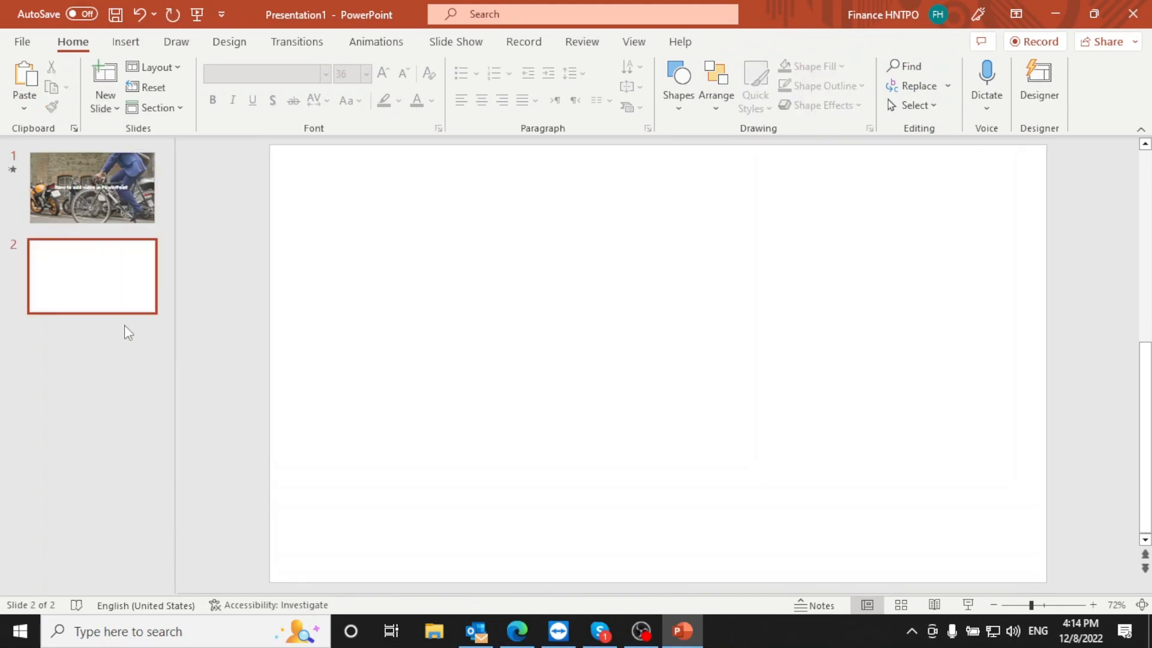
{"action": "mouse_move", "coordinate": [767, 111]}
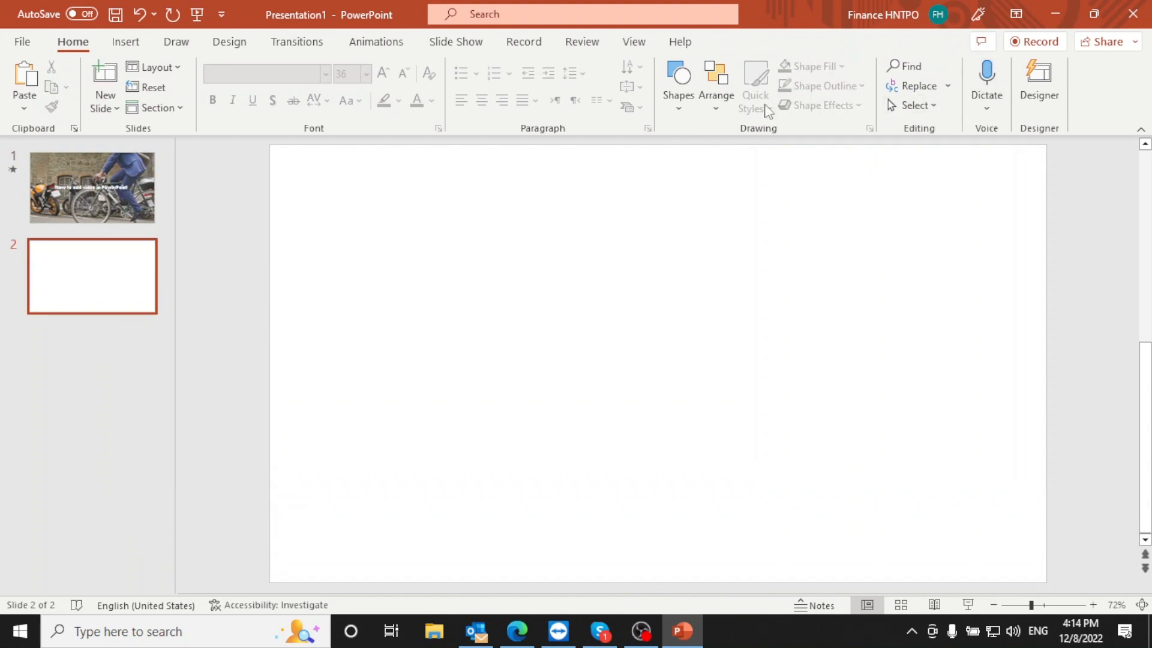
{"action": "left_click", "coordinate": [125, 42]}
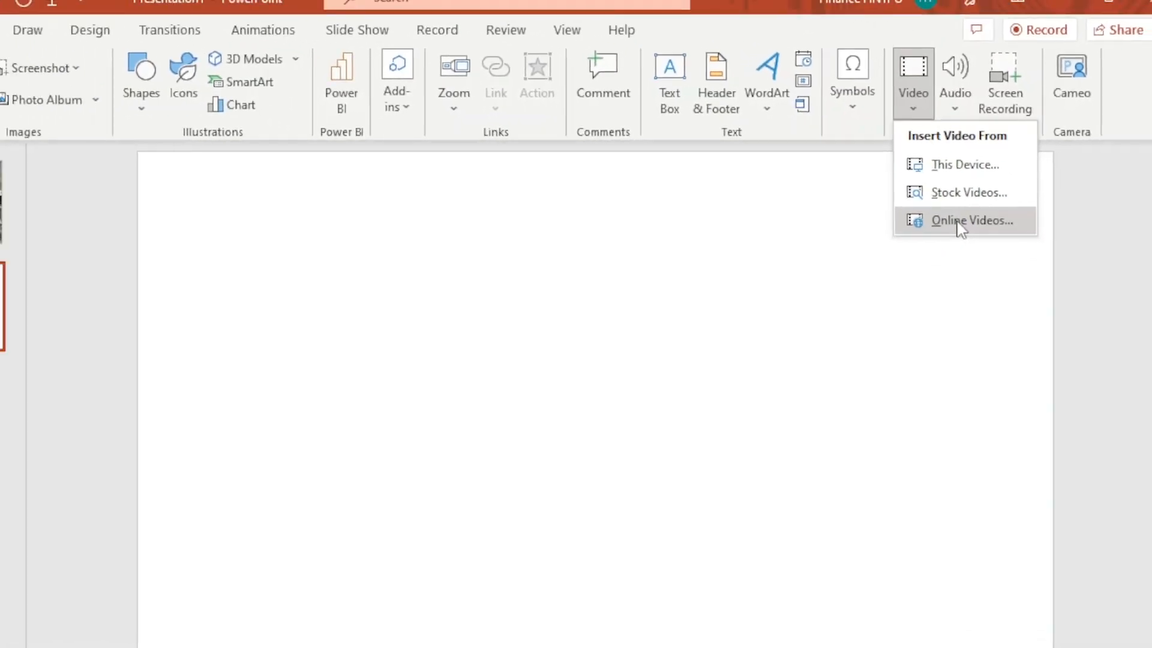
{"action": "left_click", "coordinate": [971, 220]}
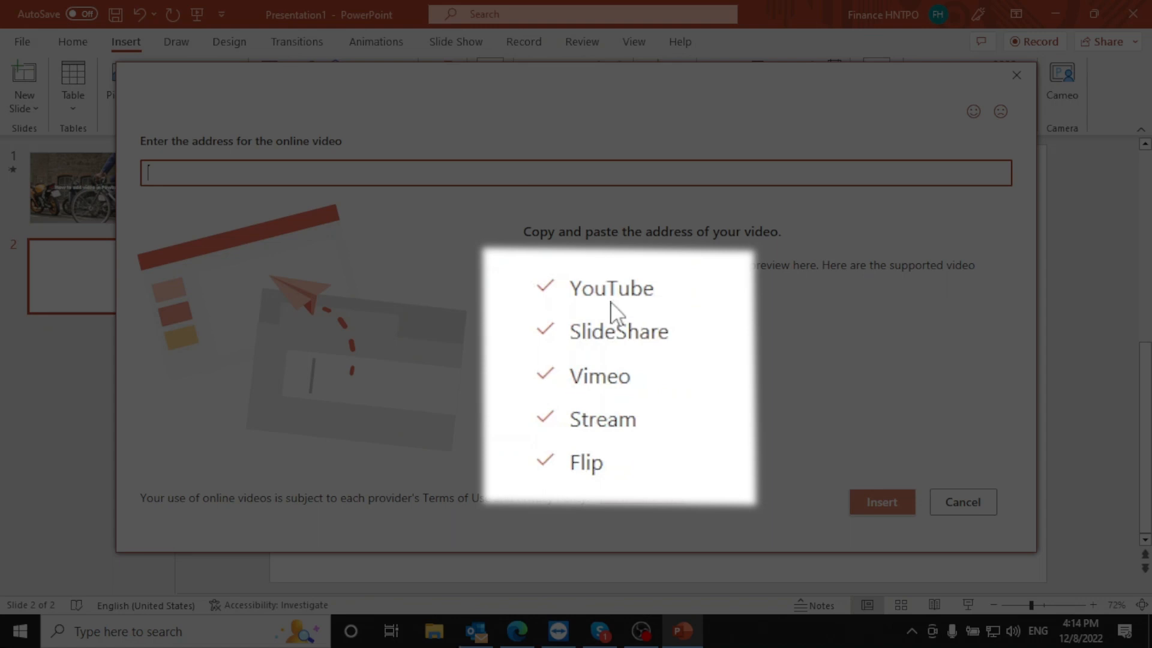
{"action": "mouse_move", "coordinate": [592, 462]}
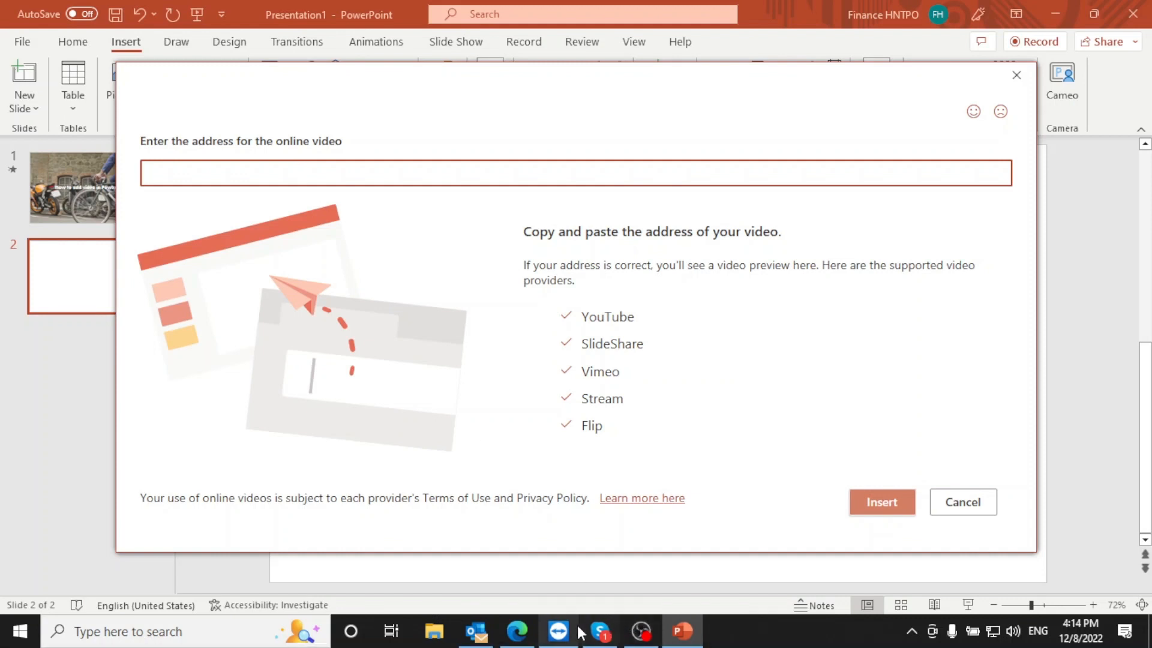
{"action": "mouse_move", "coordinate": [518, 632]}
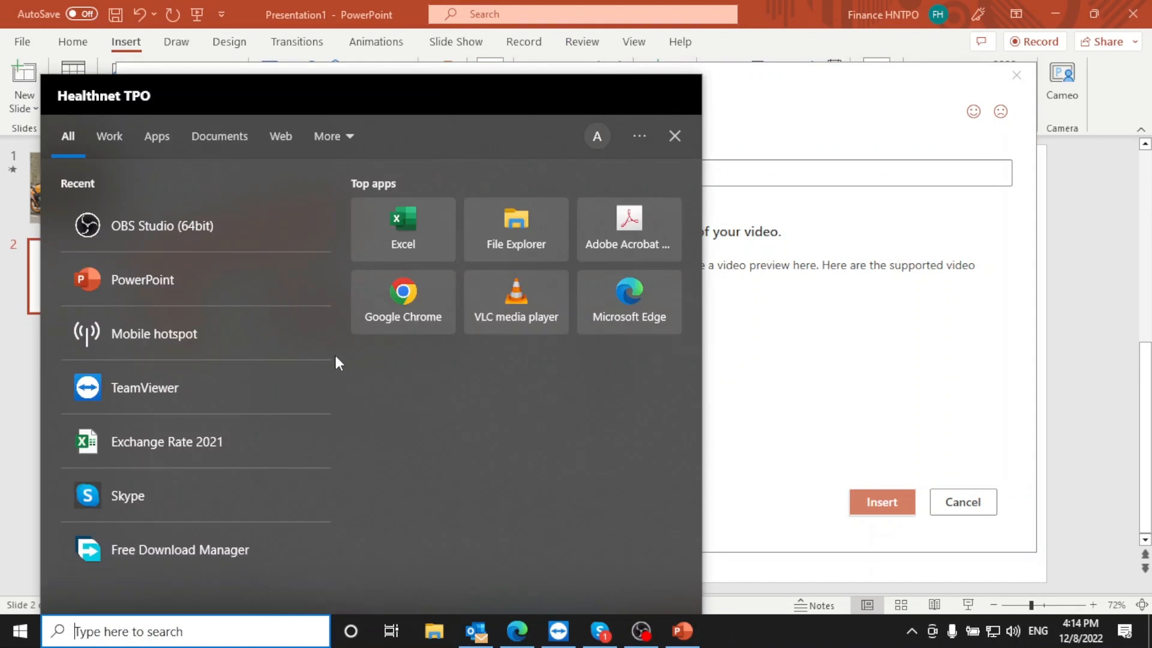
Step: Launch Google Chrome with a profile and go to YouTube
{"action": "left_click", "coordinate": [402, 292]}
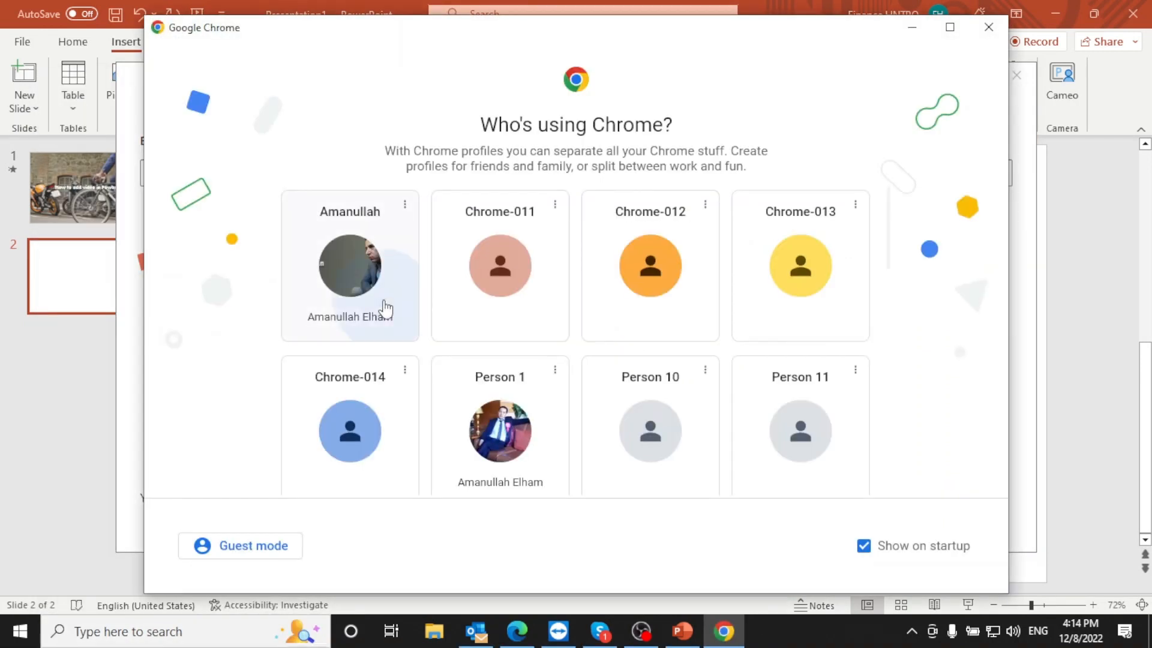
{"action": "left_click", "coordinate": [350, 265]}
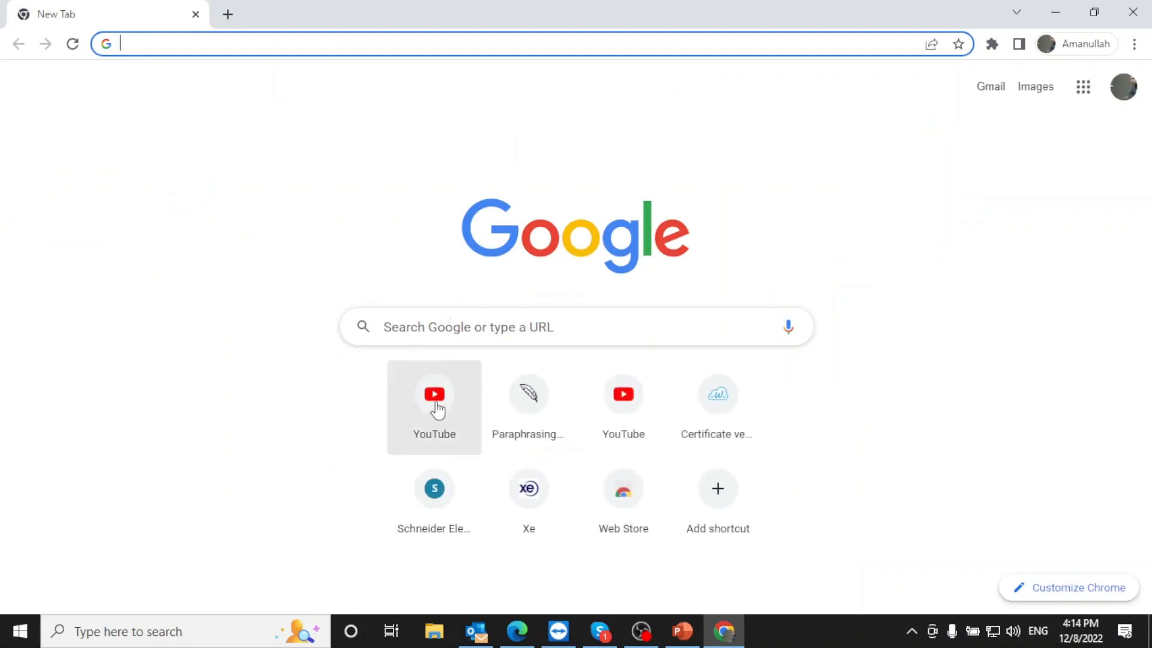
{"action": "left_click", "coordinate": [433, 394]}
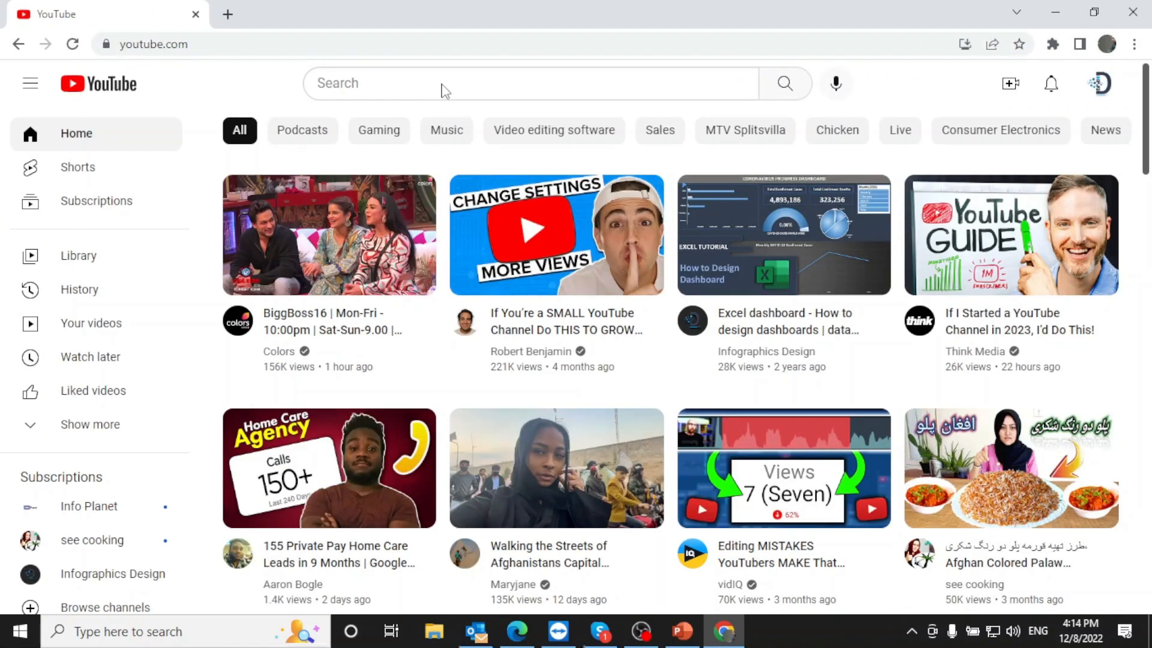
Step: Search YouTube for 'particles text effect animation in powerpoint' and copy the top video's link
{"action": "type", "text": "partid"}
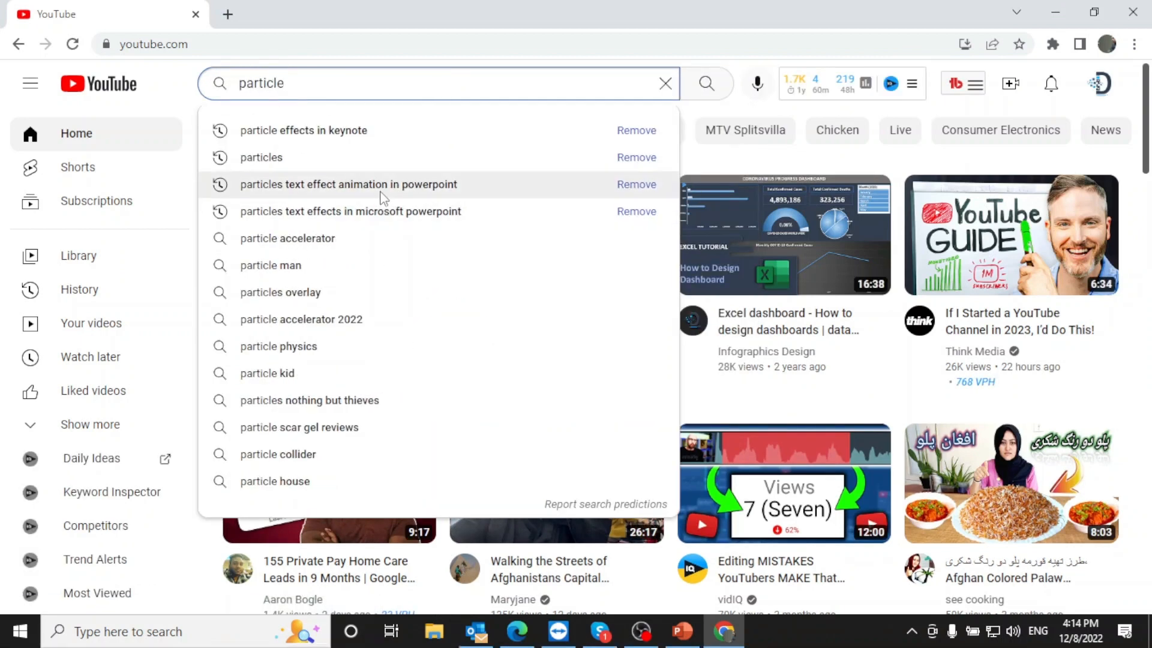
{"action": "left_click", "coordinate": [348, 184]}
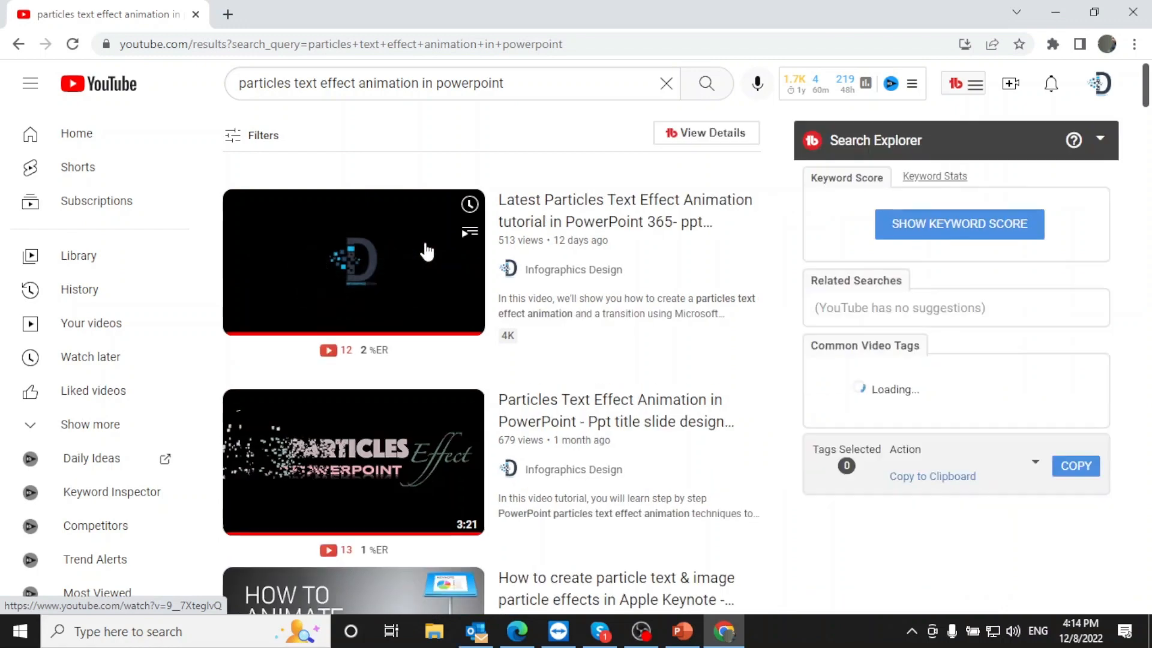
{"action": "right_click", "coordinate": [588, 204]}
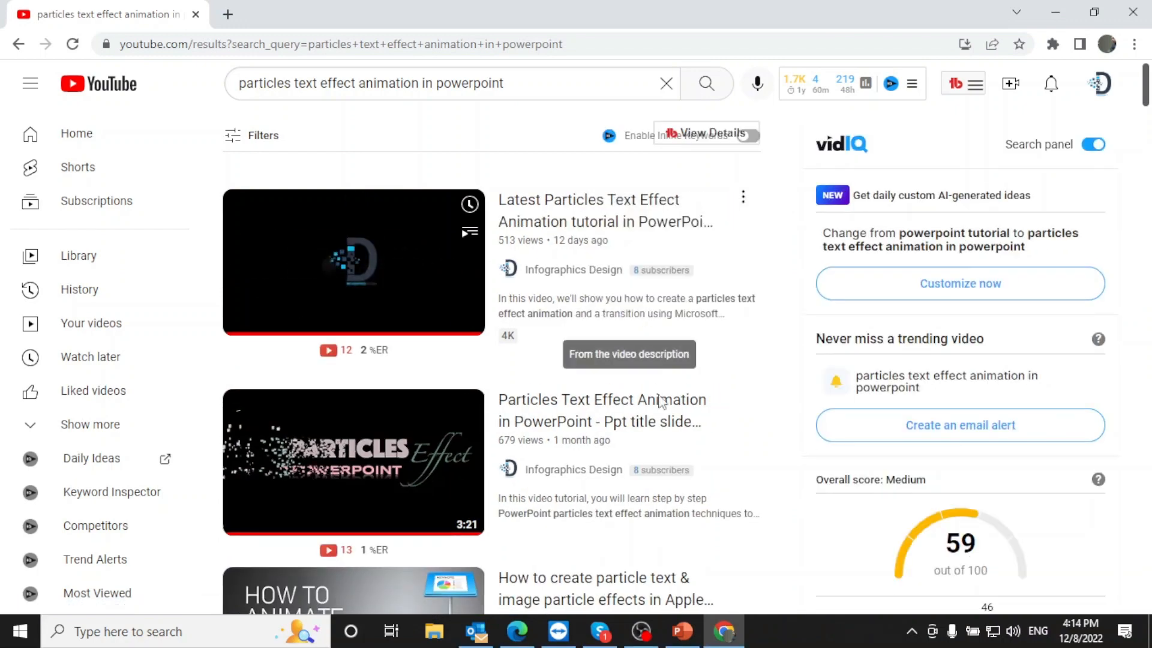
{"action": "left_click", "coordinate": [682, 631]}
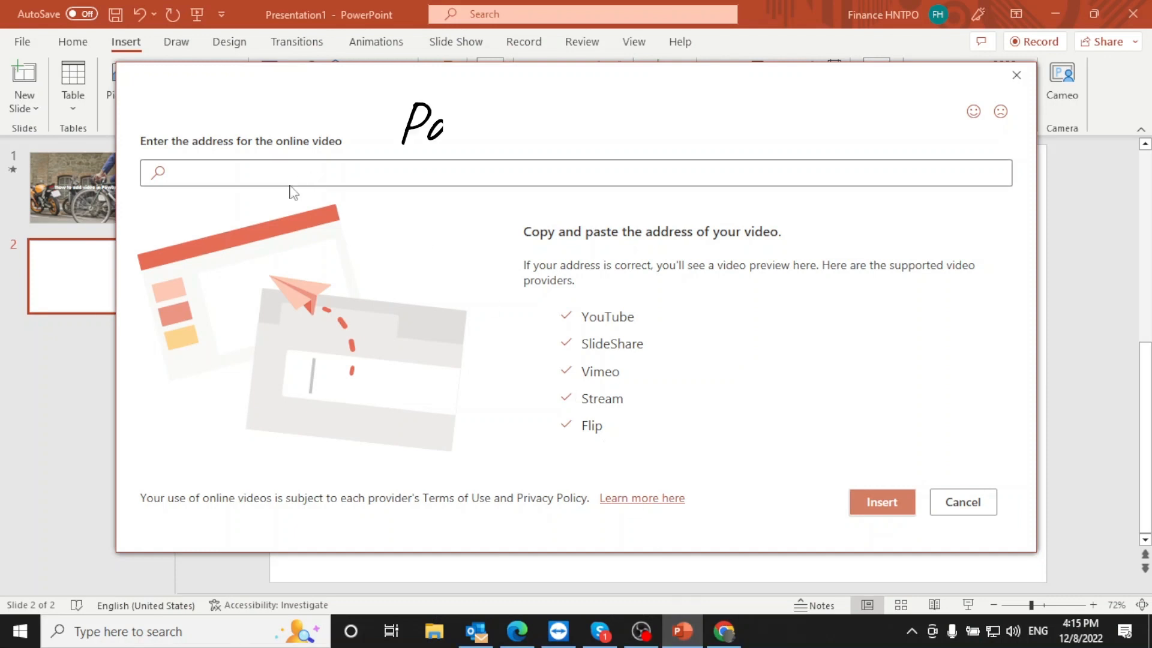
{"action": "type", "text": "https://www.youtube.com/watch?v=9_7XteglvQ"}
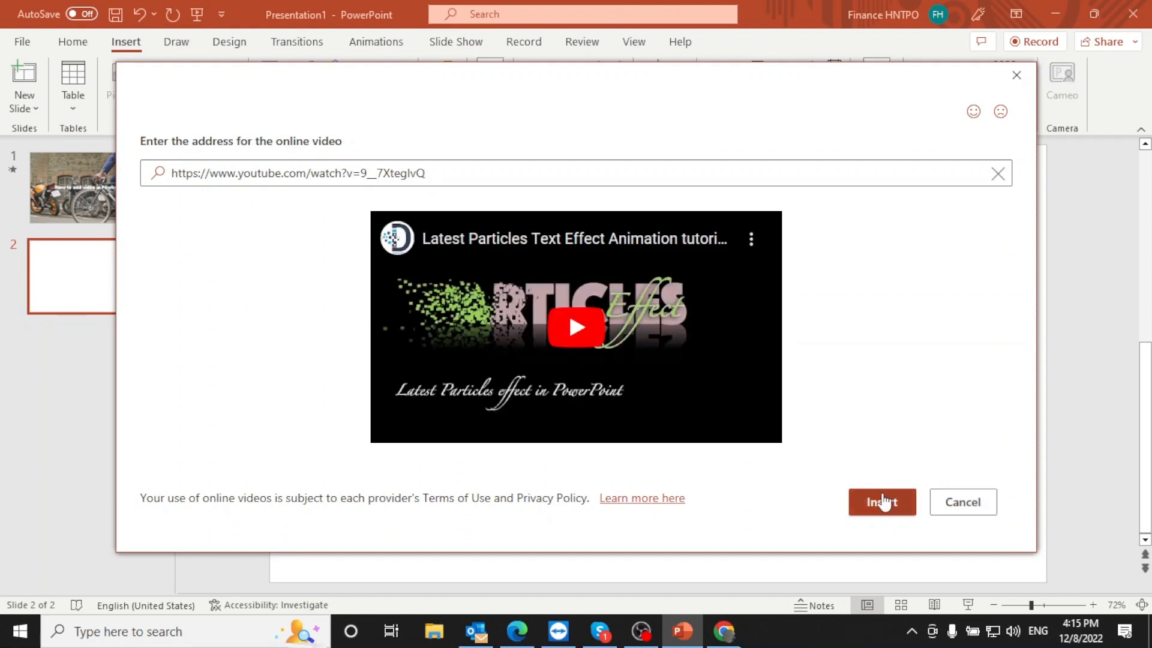
{"action": "left_click", "coordinate": [881, 502]}
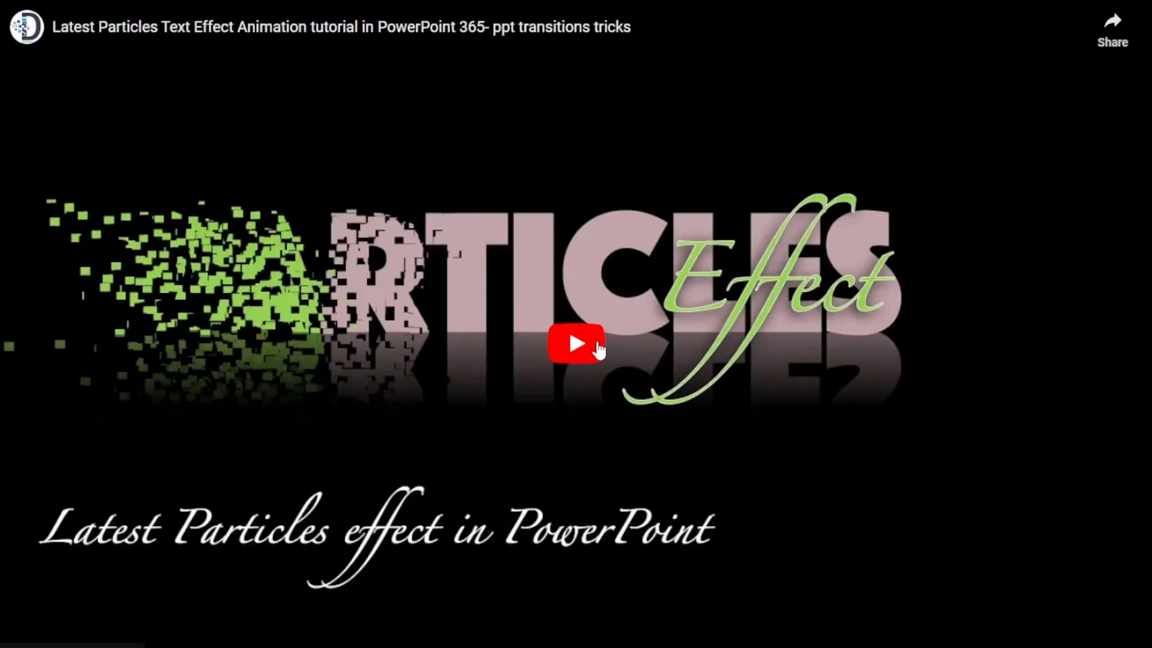
Step: Play the embedded YouTube particles tutorial video on slide 2
{"action": "left_click", "coordinate": [576, 342]}
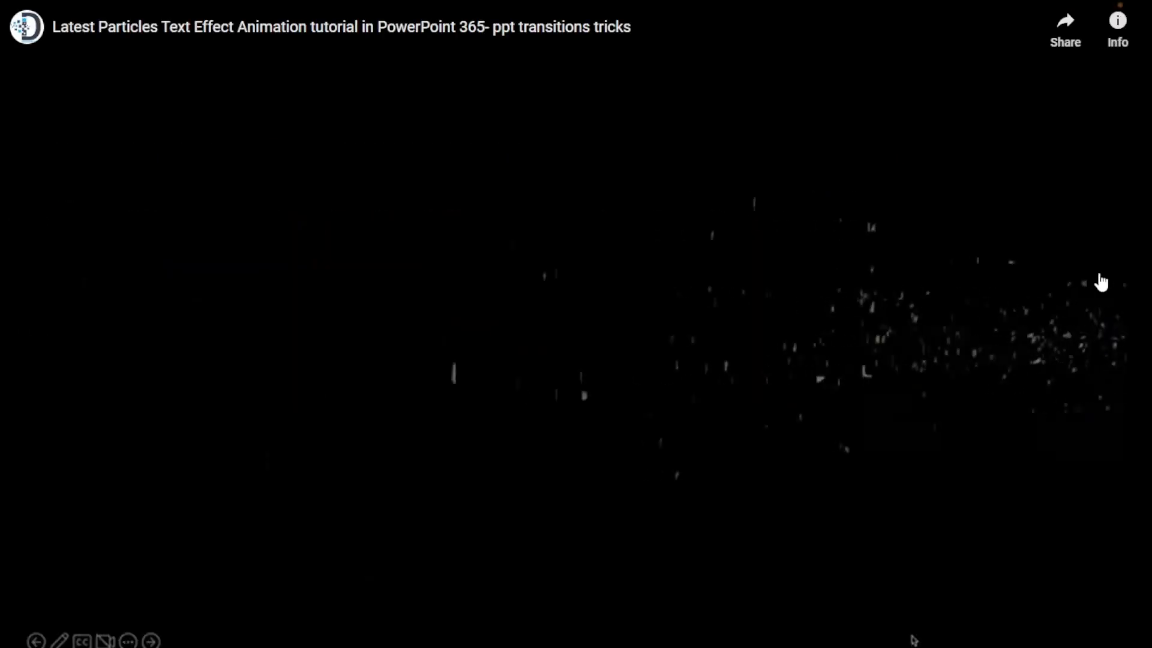